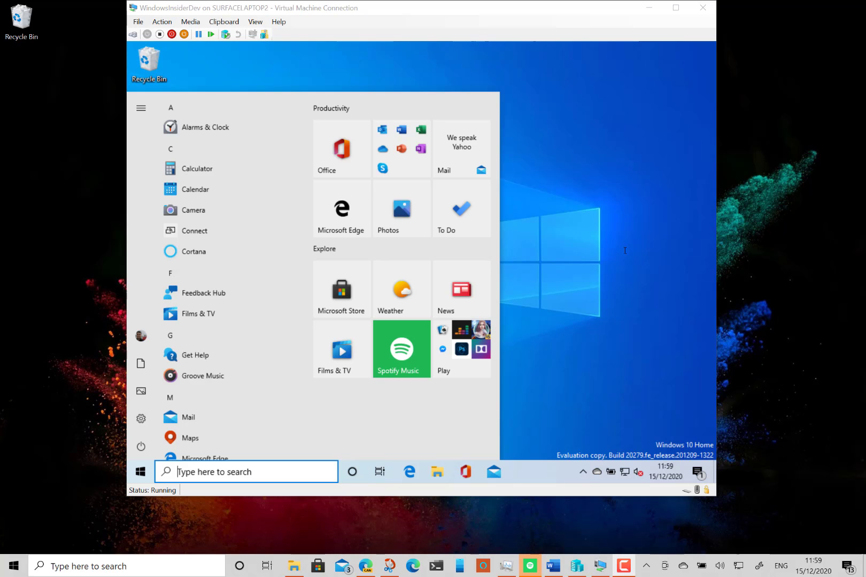
{"action": "mouse_move", "coordinate": [640, 182]}
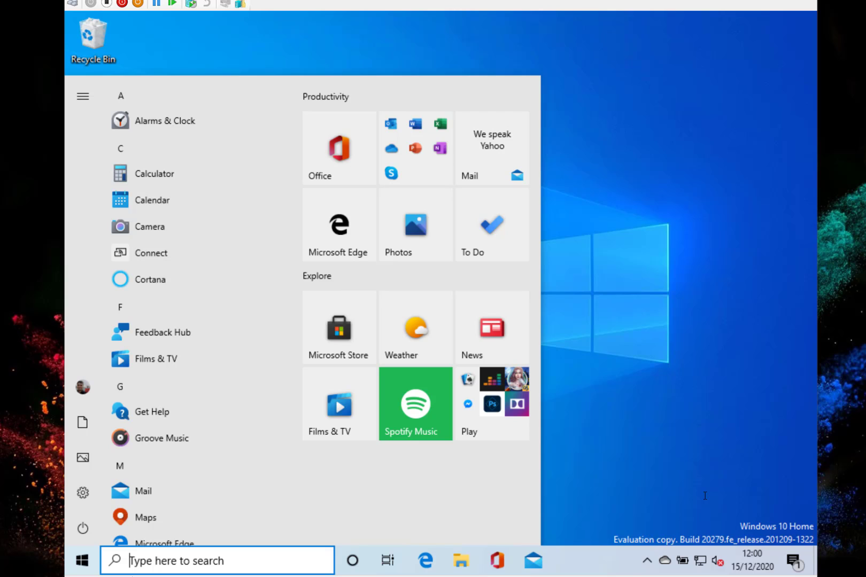
{"action": "mouse_move", "coordinate": [687, 438]}
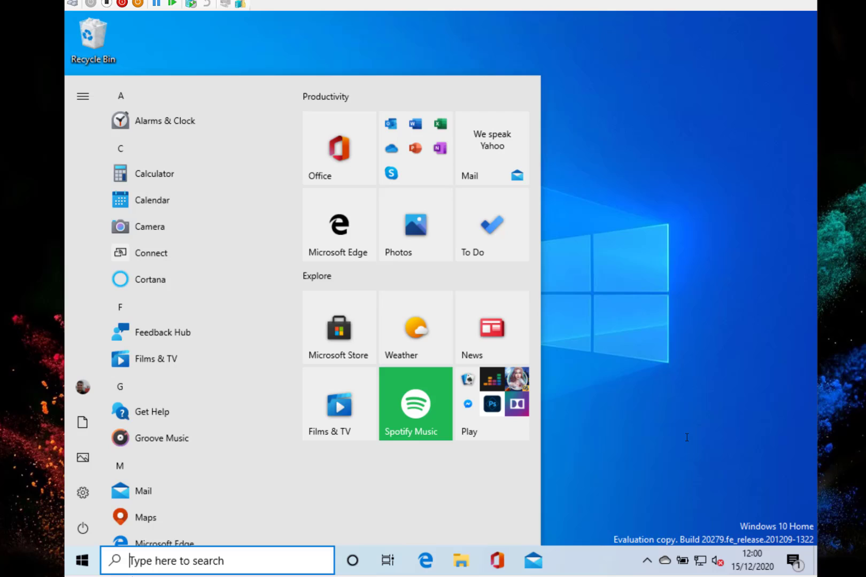
{"action": "mouse_move", "coordinate": [636, 367]}
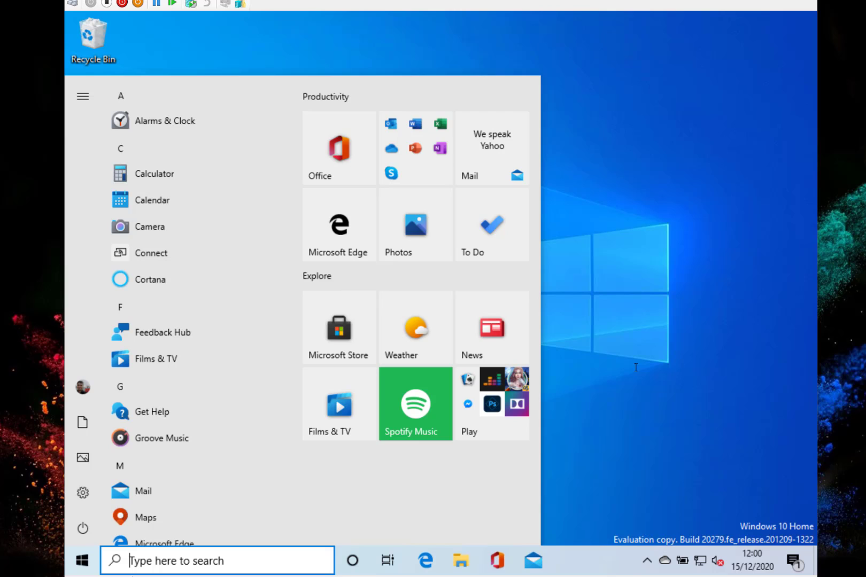
{"action": "mouse_move", "coordinate": [651, 340]}
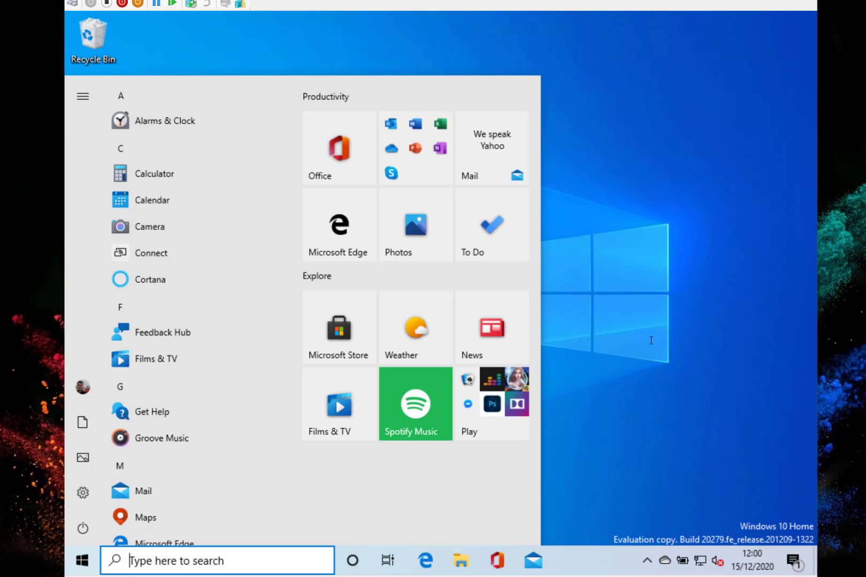
{"action": "mouse_move", "coordinate": [689, 440]}
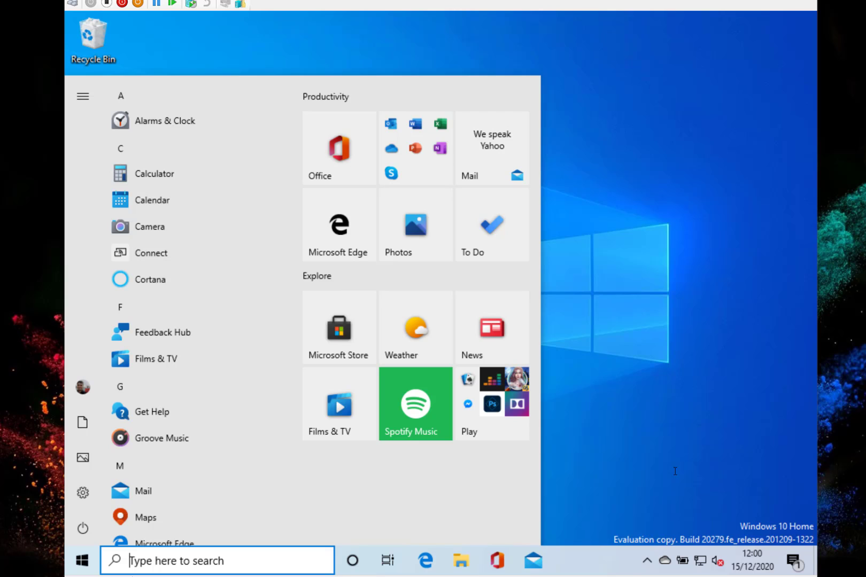
{"action": "mouse_move", "coordinate": [649, 364]}
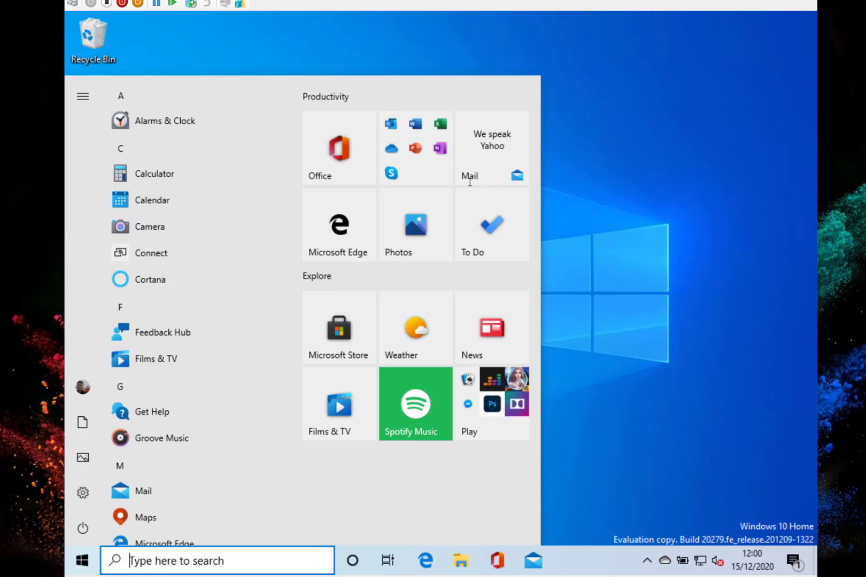
Dismiss the Start menu by clicking the desktop, leaving the taskbar showing
{"action": "left_click", "coordinate": [82, 560]}
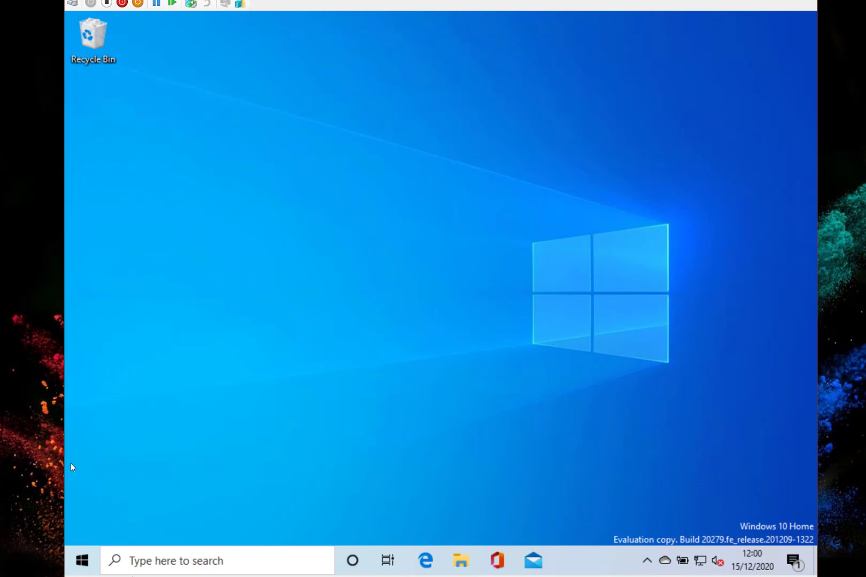
Reopen the Start menu and launch Settings from the gear icon
{"action": "left_click", "coordinate": [82, 560]}
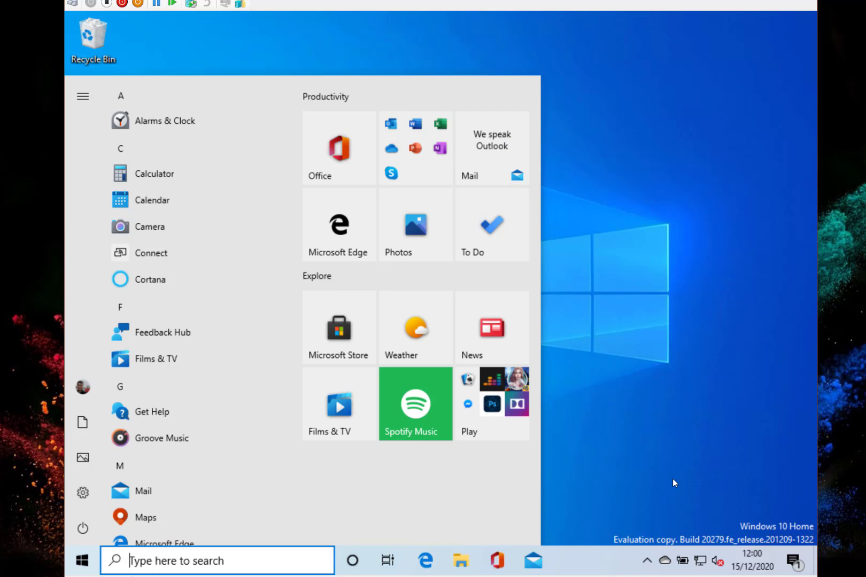
{"action": "mouse_move", "coordinate": [649, 372]}
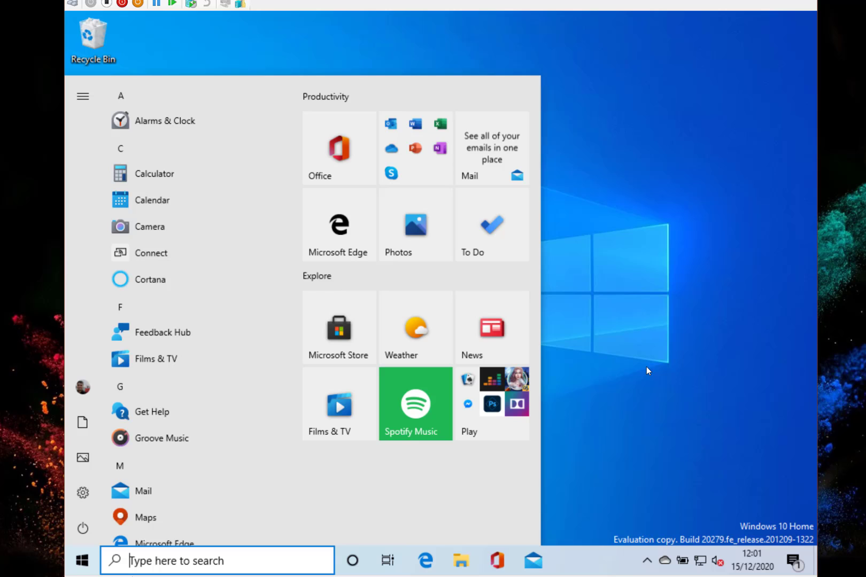
{"action": "mouse_move", "coordinate": [83, 493]}
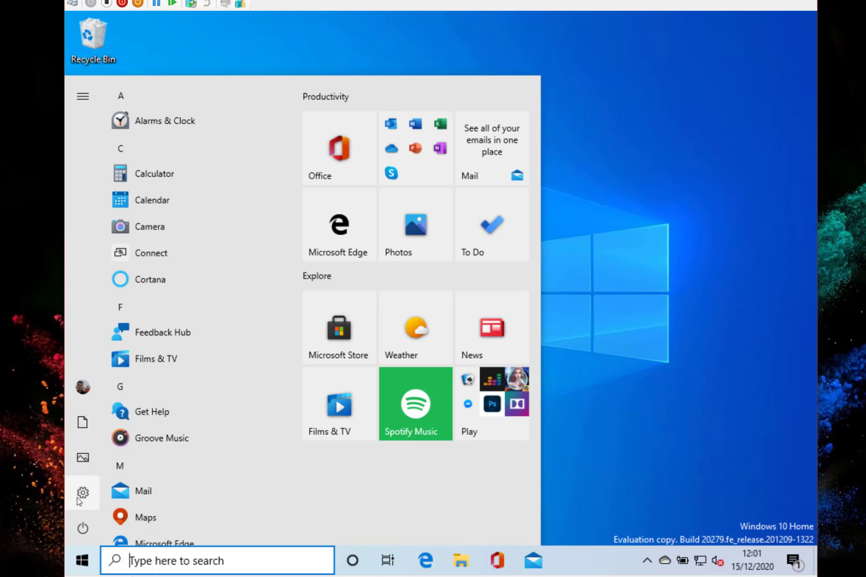
{"action": "left_click", "coordinate": [83, 492]}
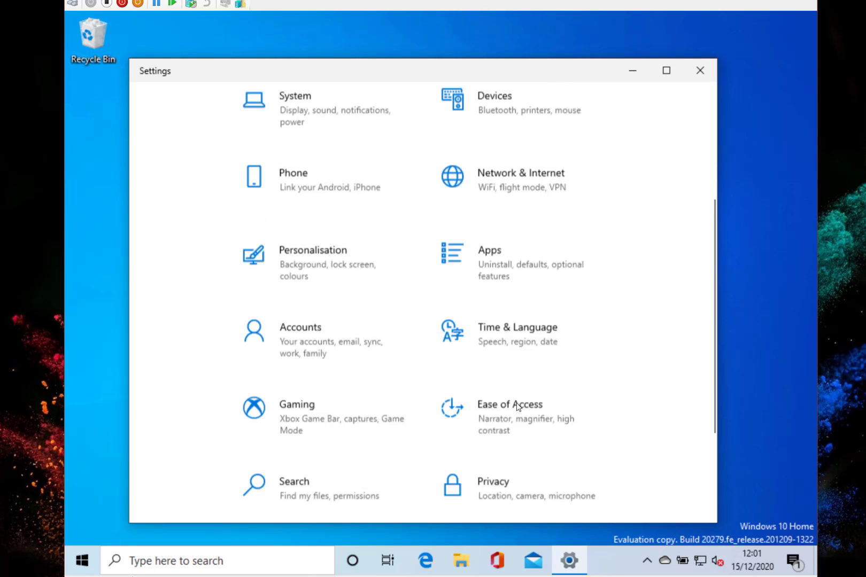
Open Update & Security to view Windows Update status, then search Settings for 'stor'
{"action": "scroll", "scroll_direction": "down", "scroll_amount": 3}
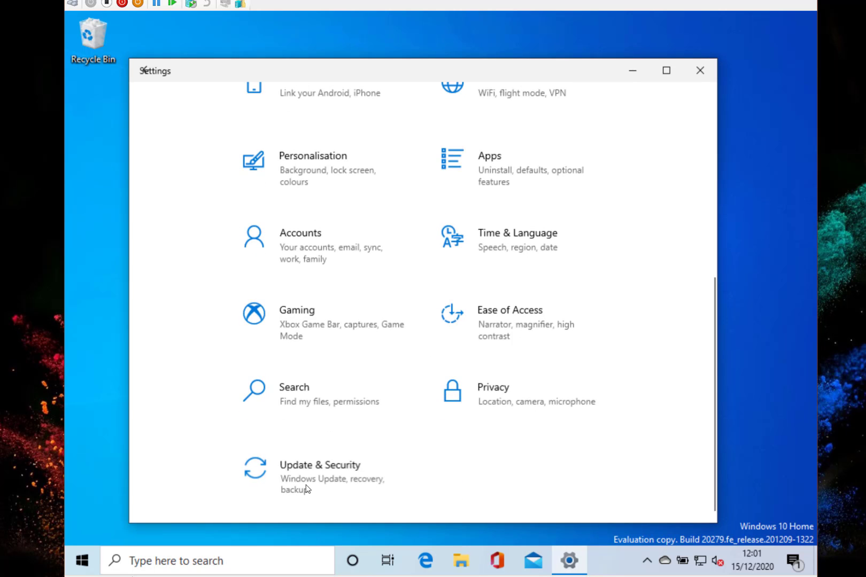
{"action": "left_click", "coordinate": [319, 464]}
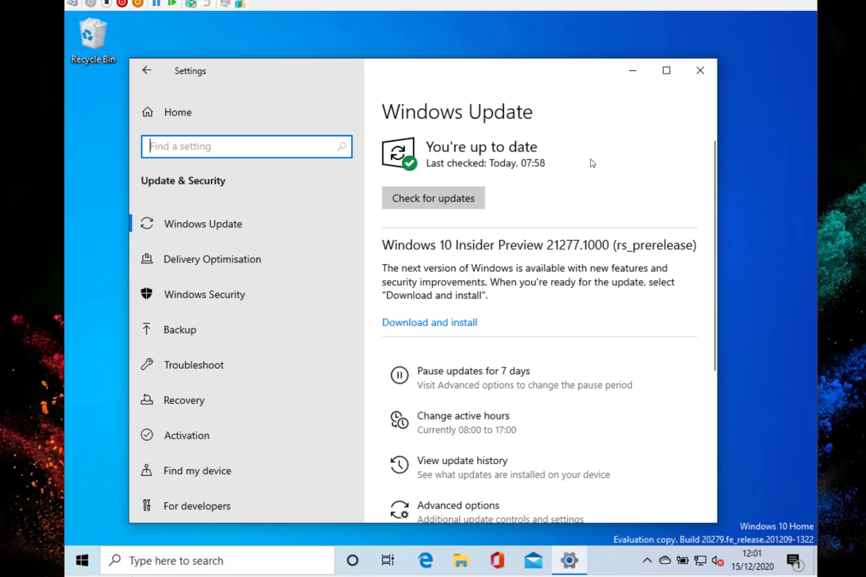
{"action": "mouse_move", "coordinate": [607, 250]}
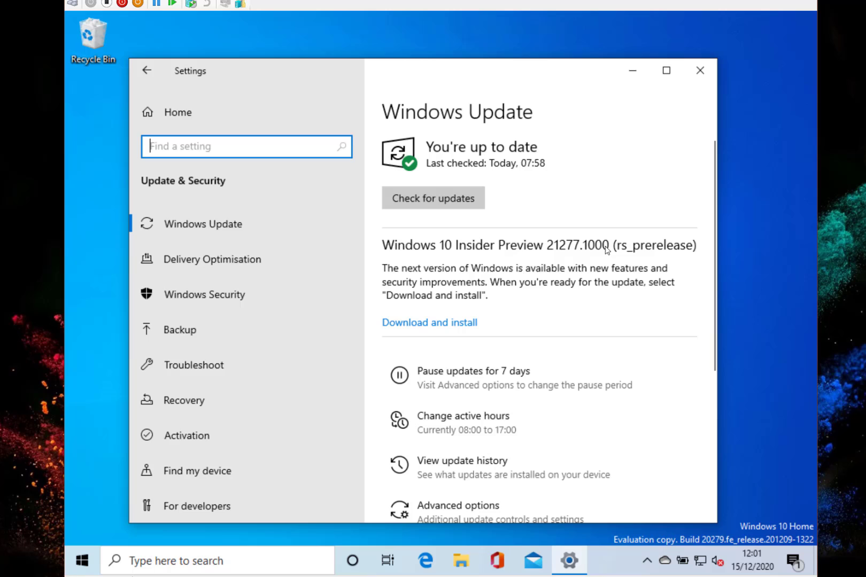
{"action": "mouse_move", "coordinate": [527, 262]}
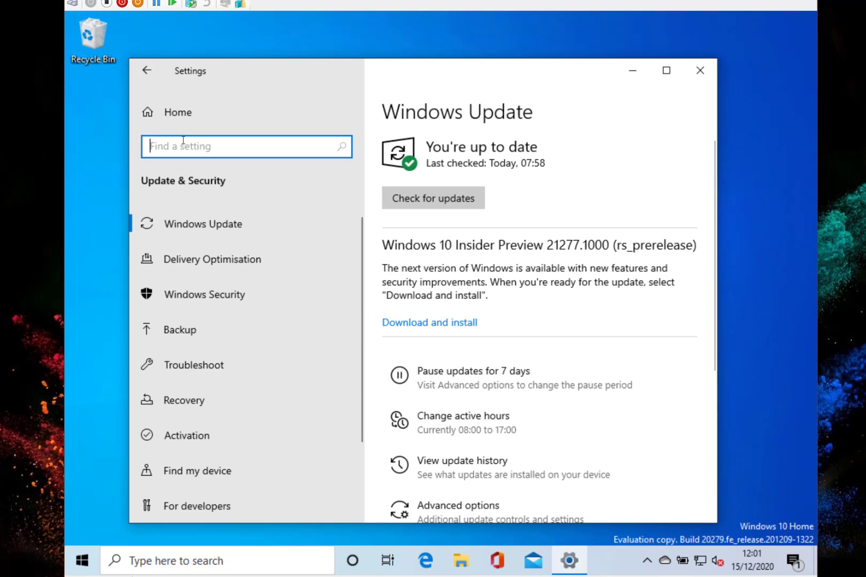
{"action": "type", "text": "stor"}
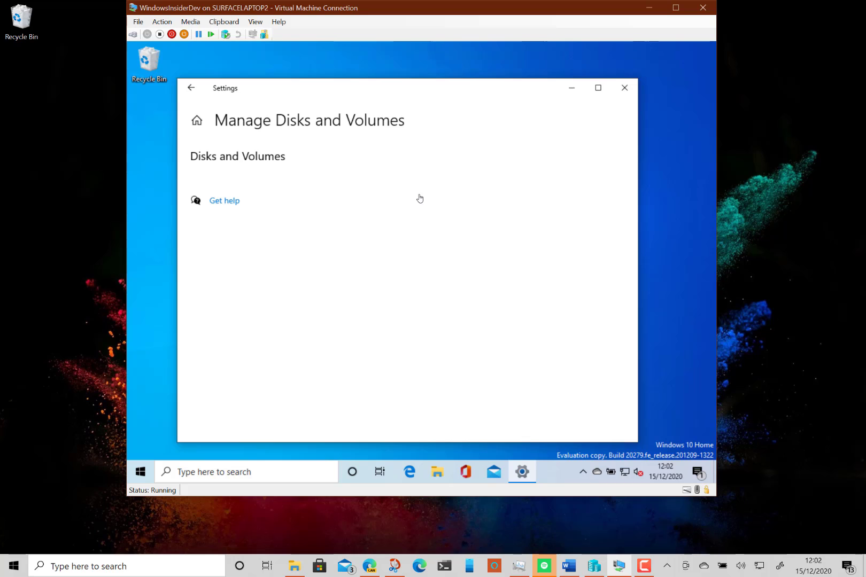
{"action": "mouse_move", "coordinate": [395, 283]}
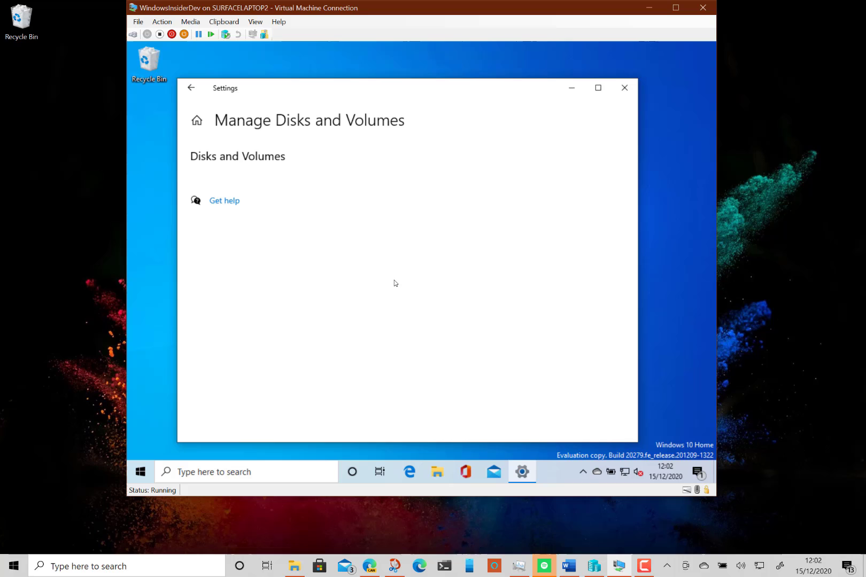
{"action": "mouse_move", "coordinate": [365, 339]}
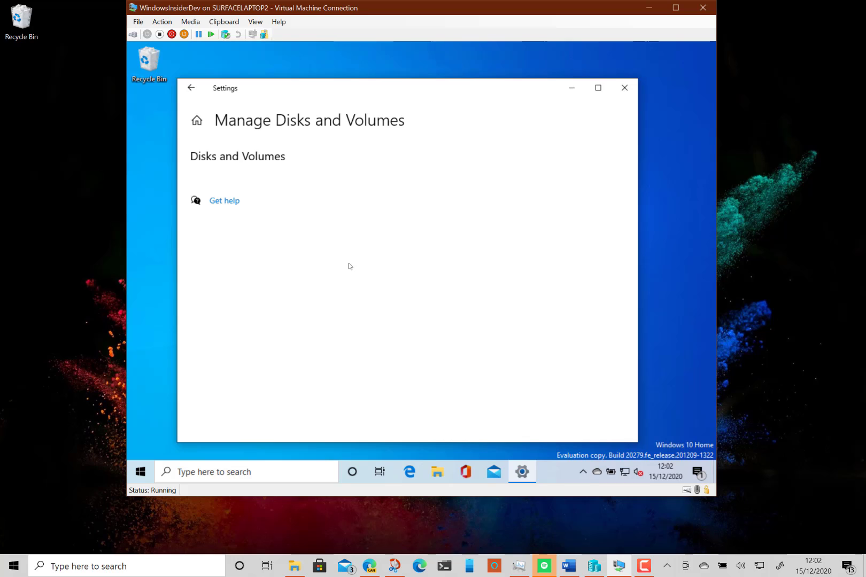
{"action": "mouse_move", "coordinate": [446, 321]}
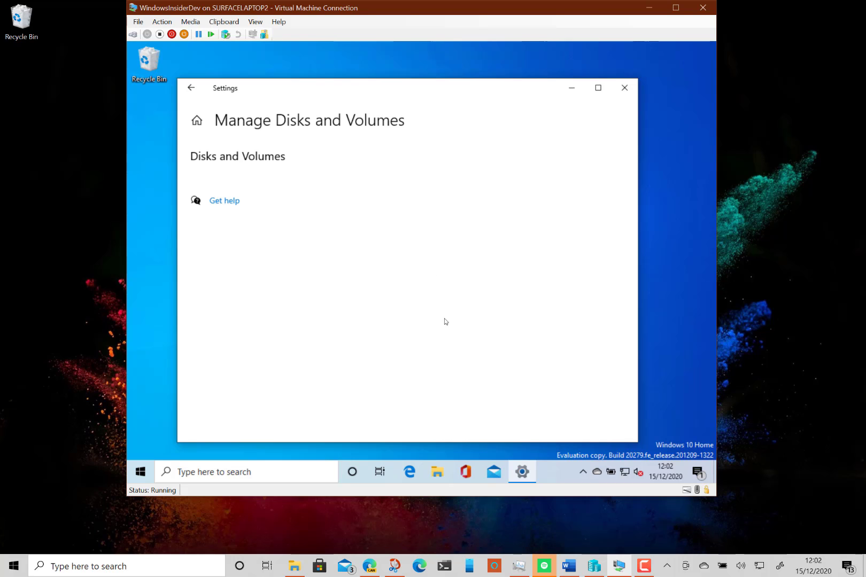
{"action": "mouse_move", "coordinate": [352, 327]}
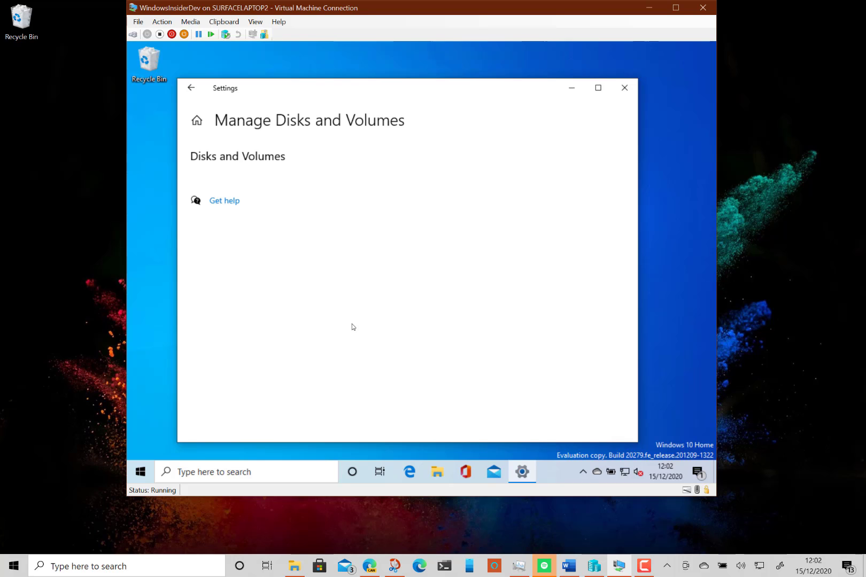
{"action": "mouse_move", "coordinate": [631, 439]}
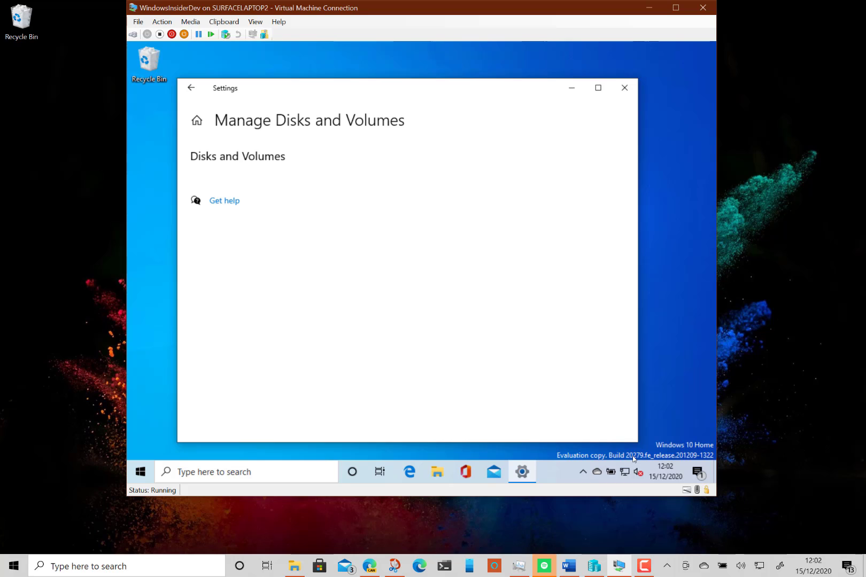
{"action": "mouse_move", "coordinate": [495, 347]}
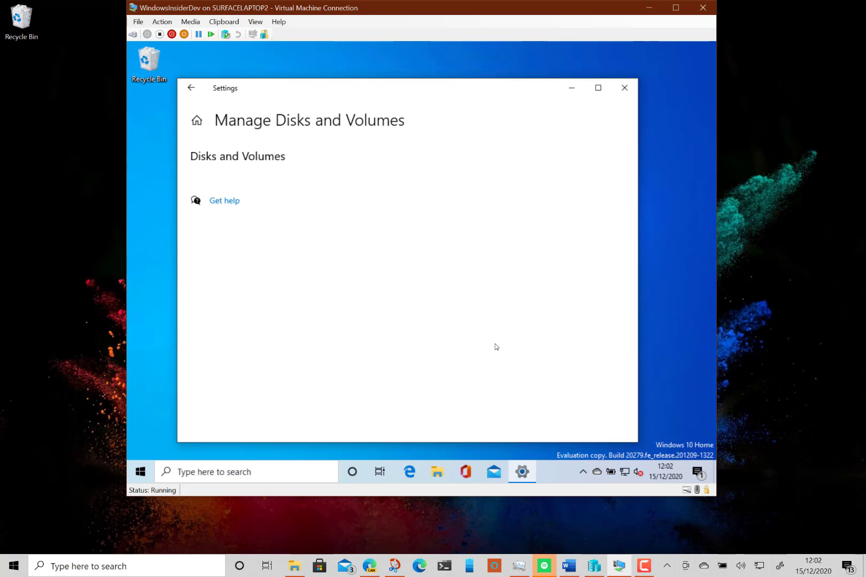